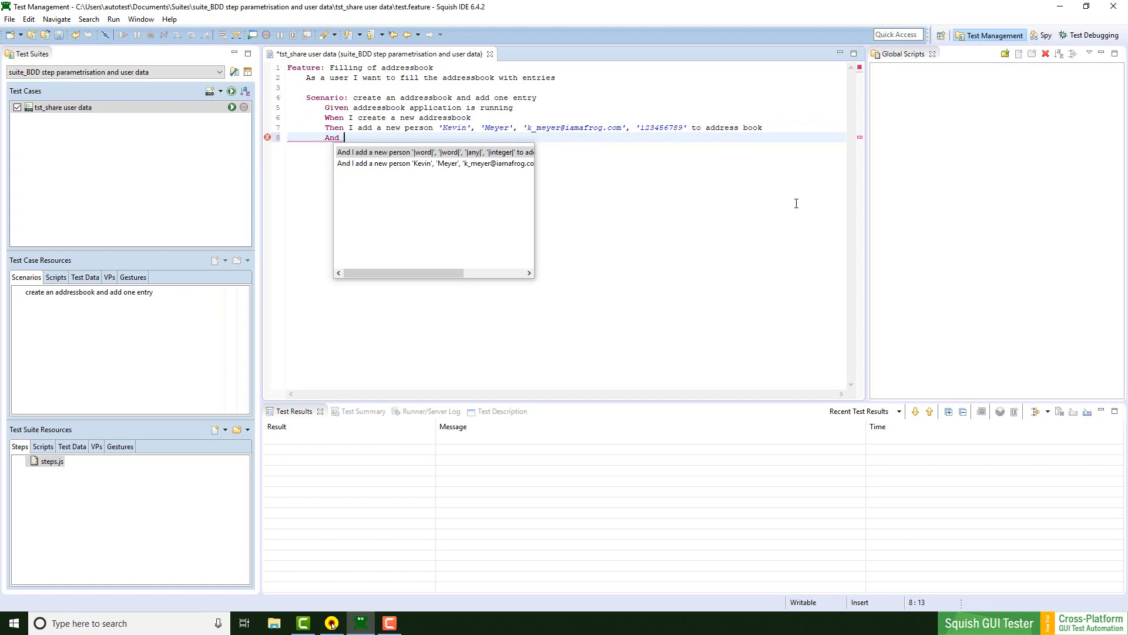
Add 'And I log the shared data' as line 8 of test.feature
text(I log the s)
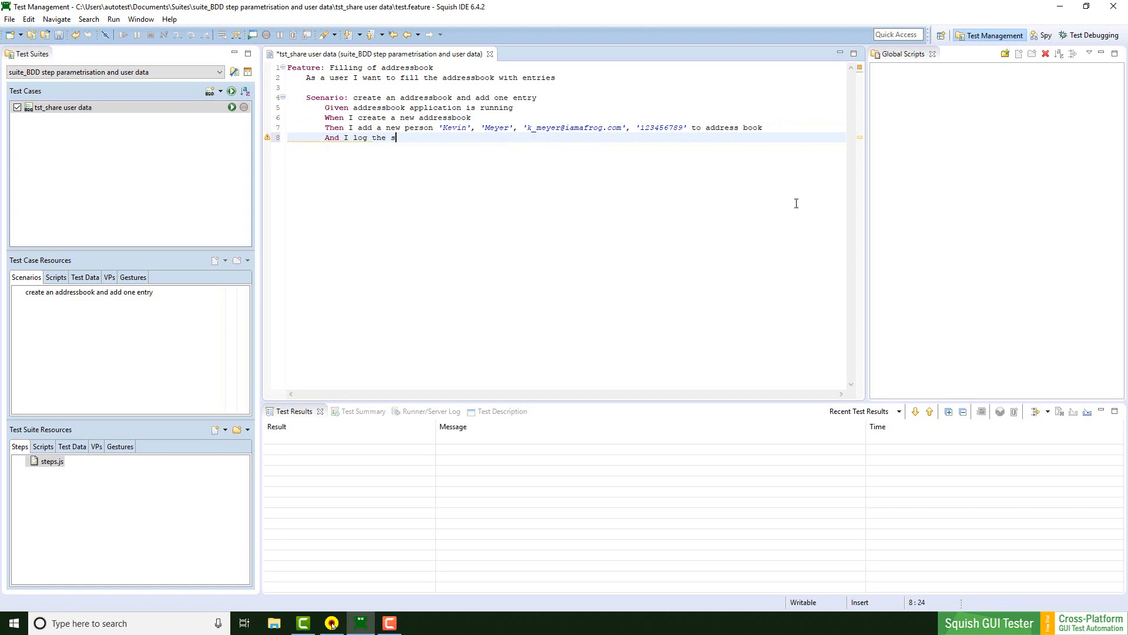
text(hared data)
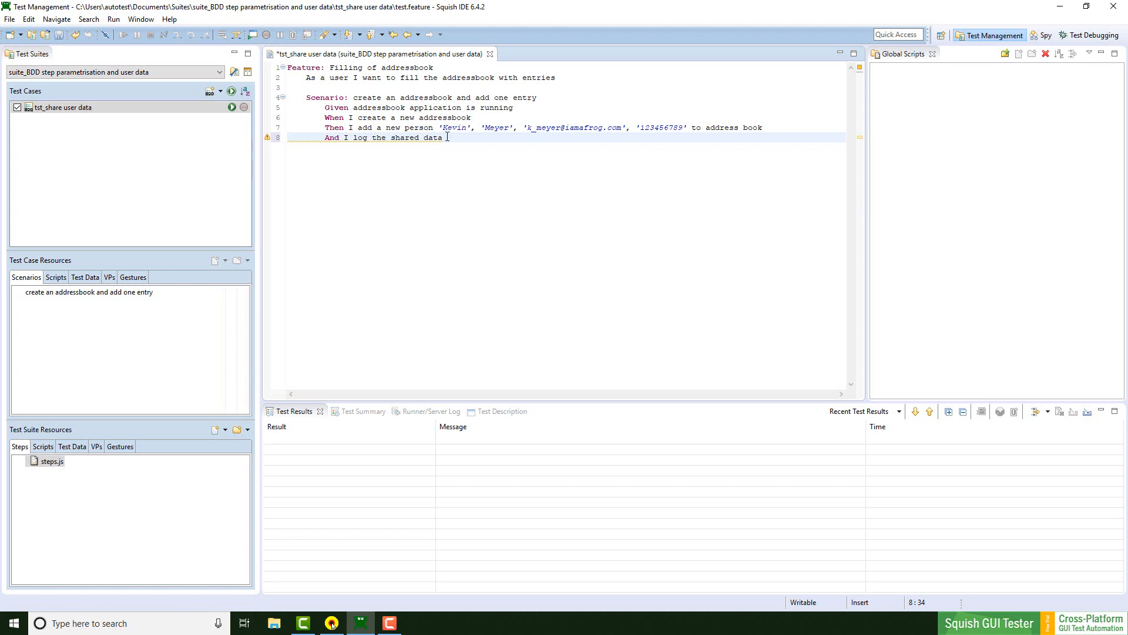
right_click(442, 137)
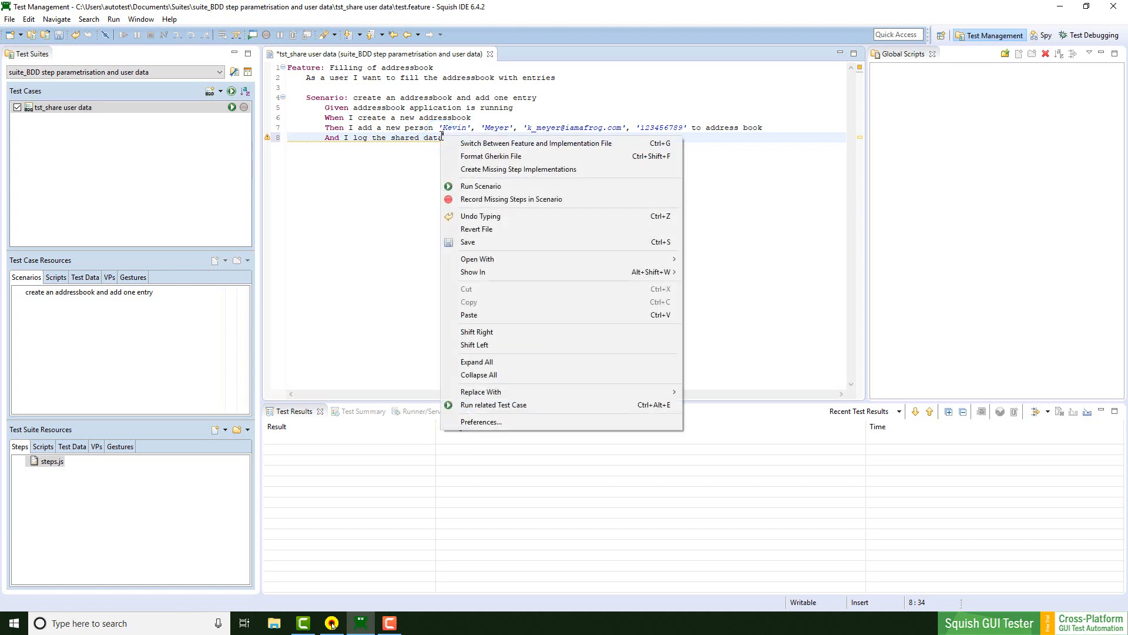
mouse_move(491, 156)
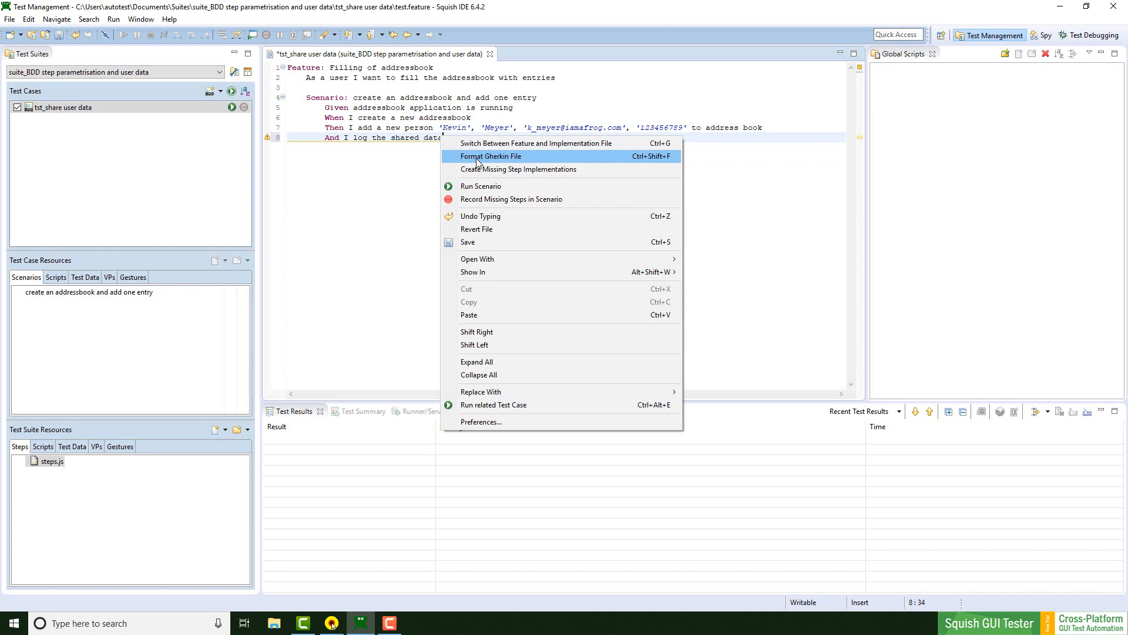
Generate the log-shared-data stub and store forename, lastname, email and phone in context.userData
click(519, 169)
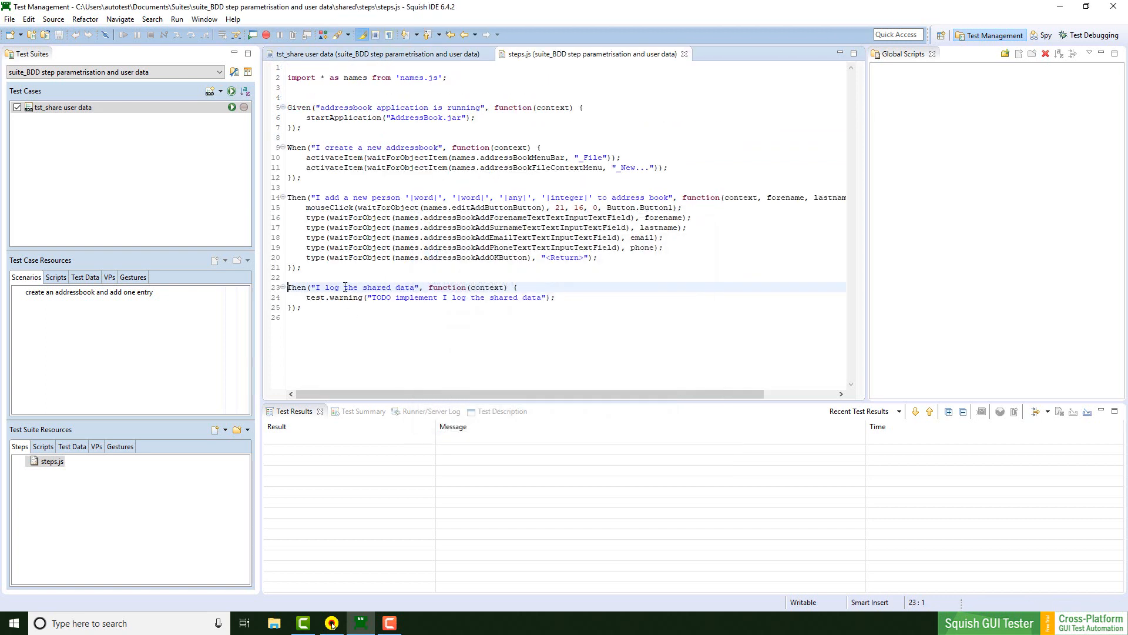
click(382, 317)
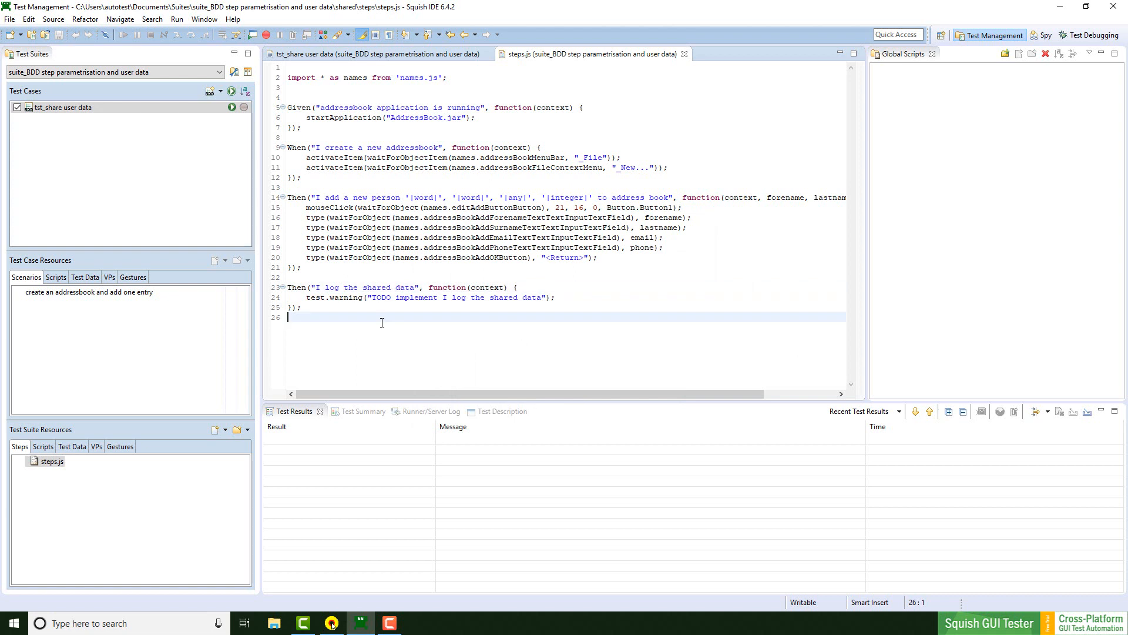
mouse_move(630, 247)
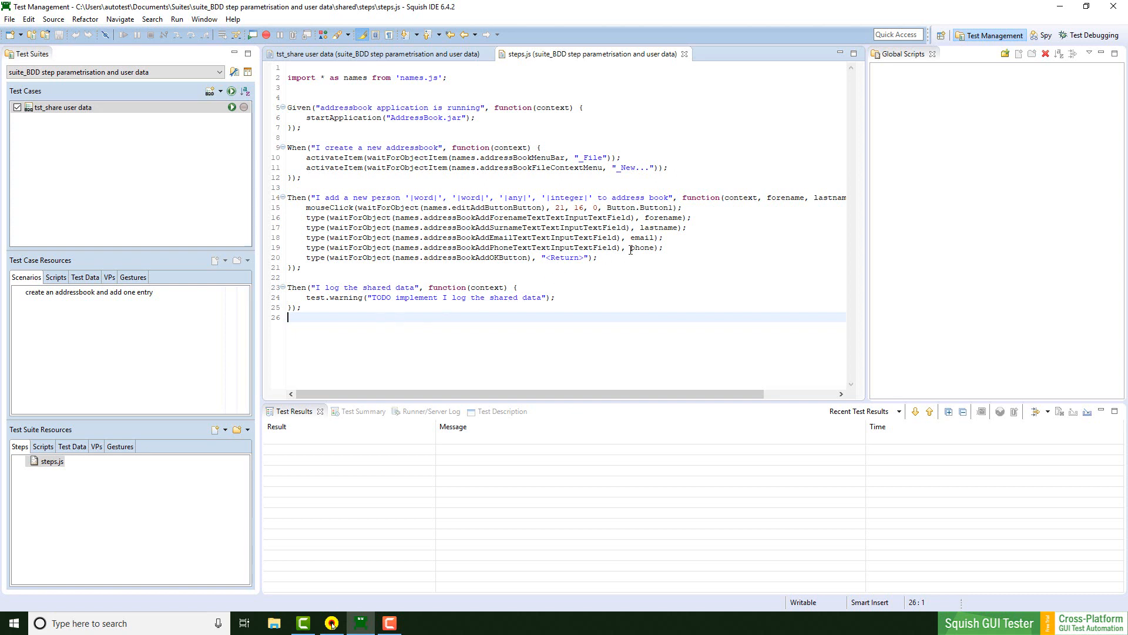
key(enter)
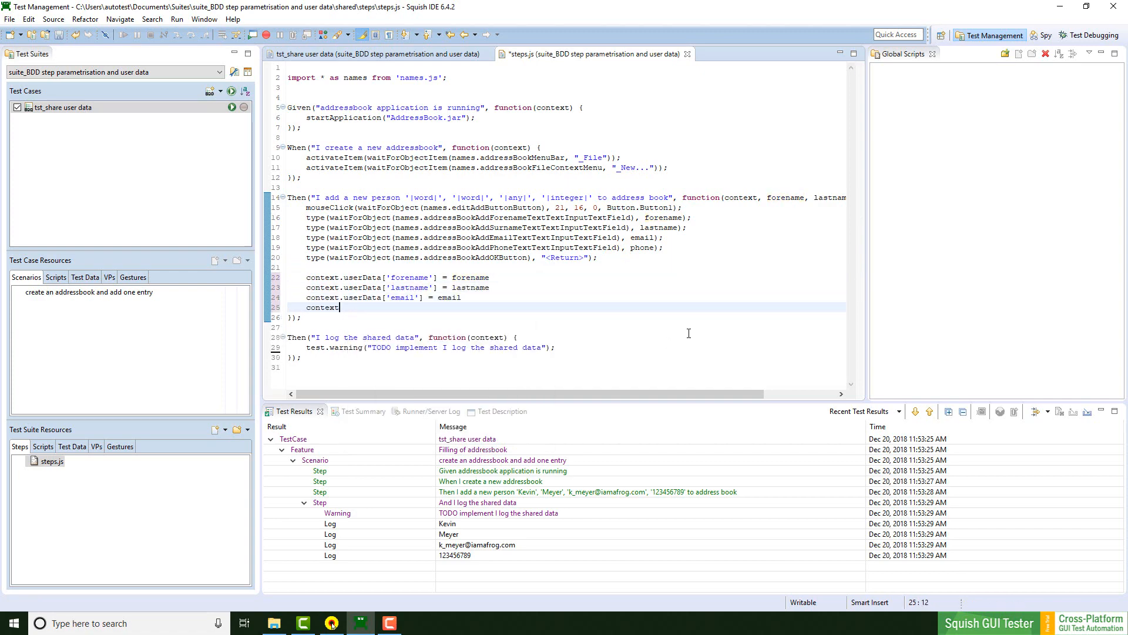
text(.userData['phone'] = phone)
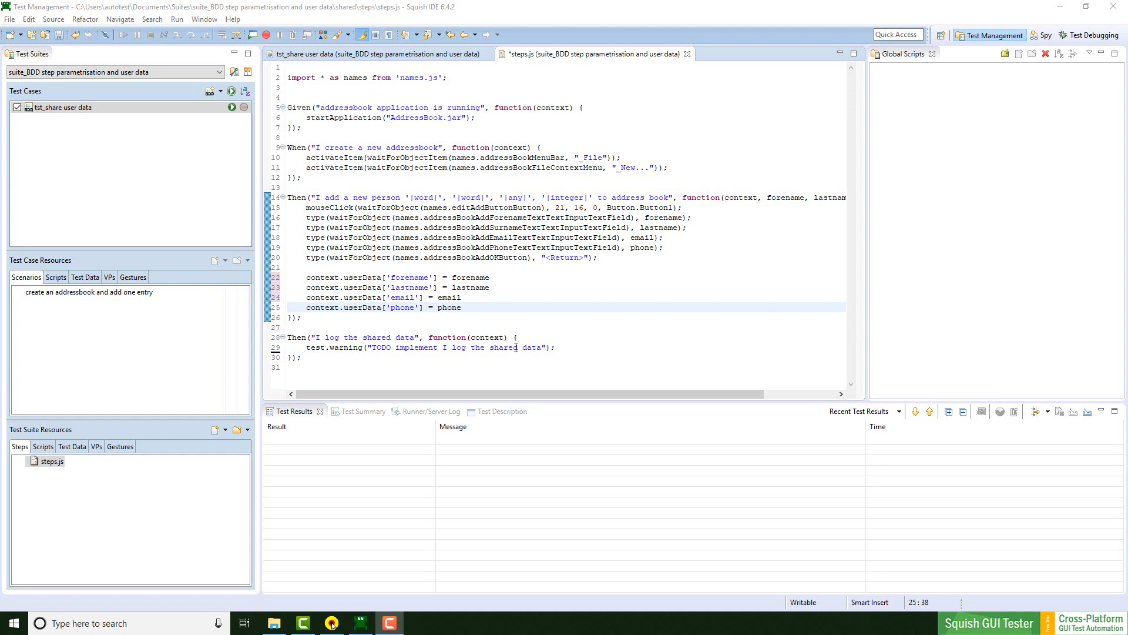
Replace the TODO warning with test.log lines for forename, lastname, email and phone from context.userData
click(561, 347)
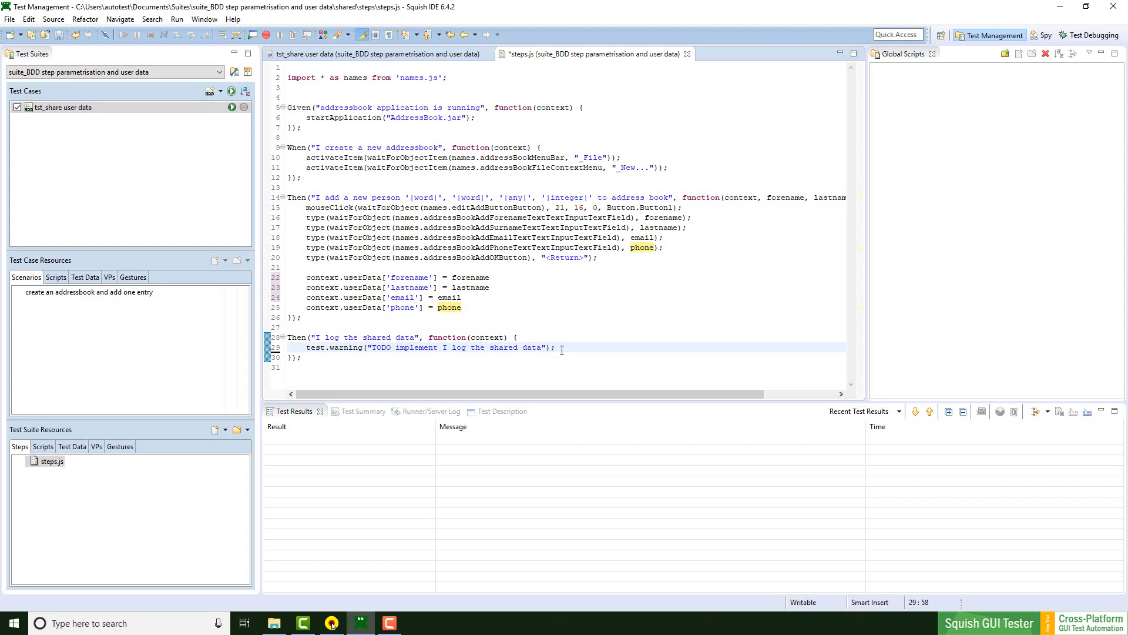
click(555, 347)
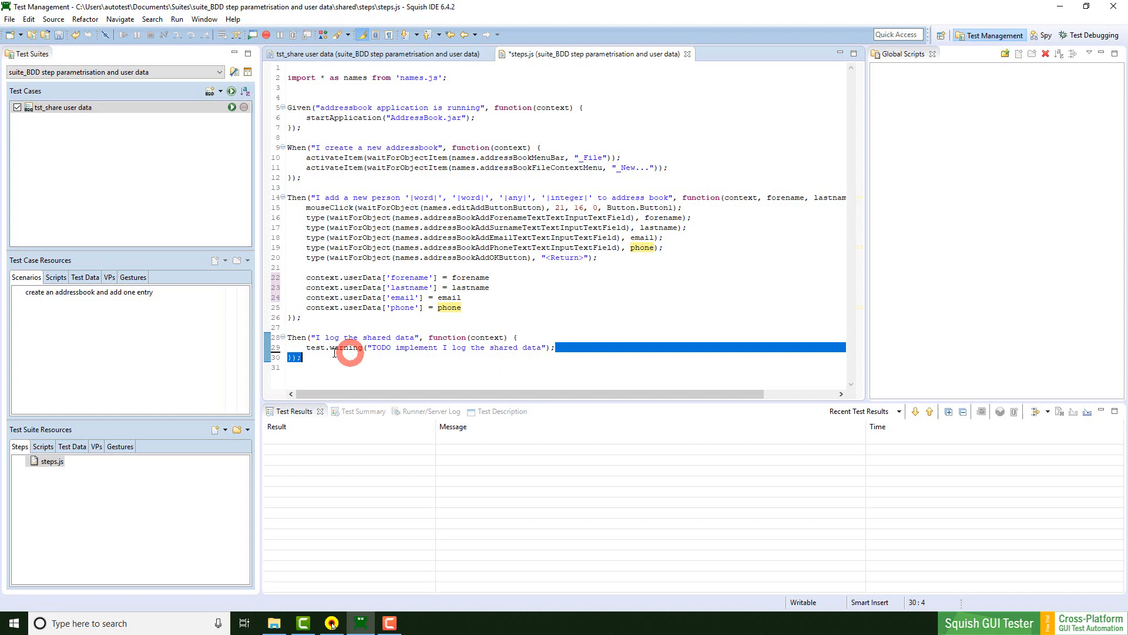
key(Delete)
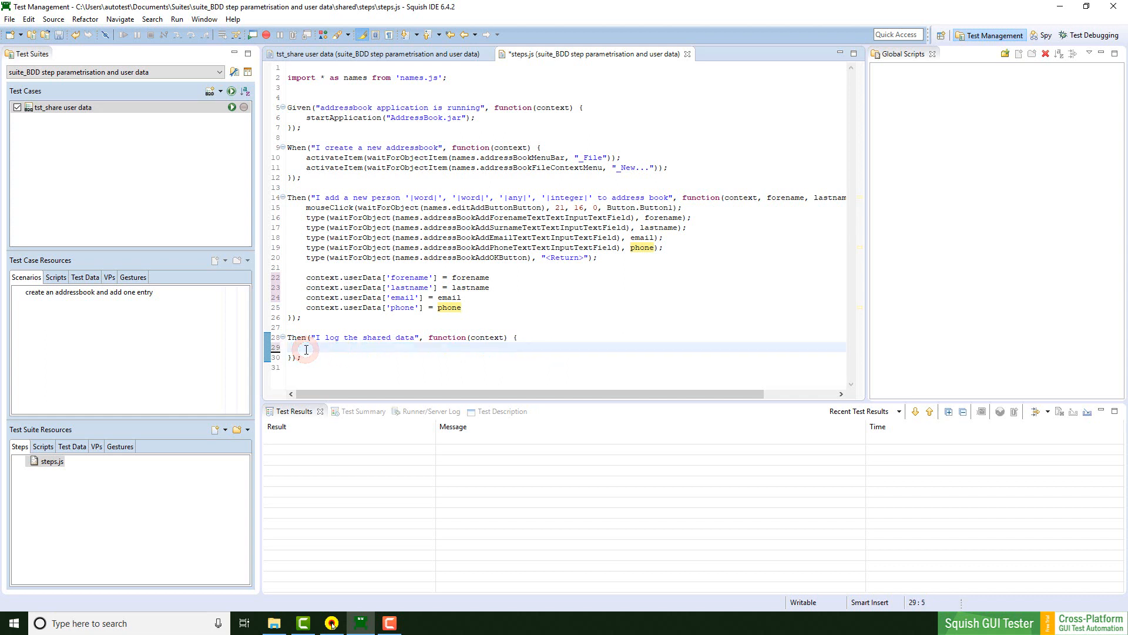
text(test.log(context.u)
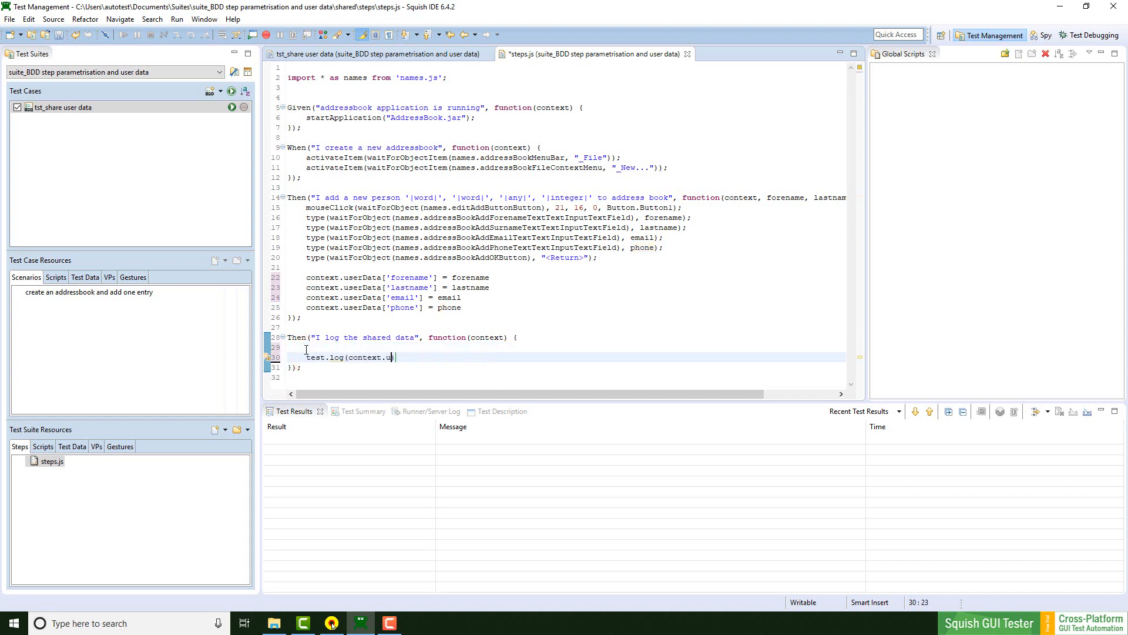
text(serData['forename']))
text(test.log(con)
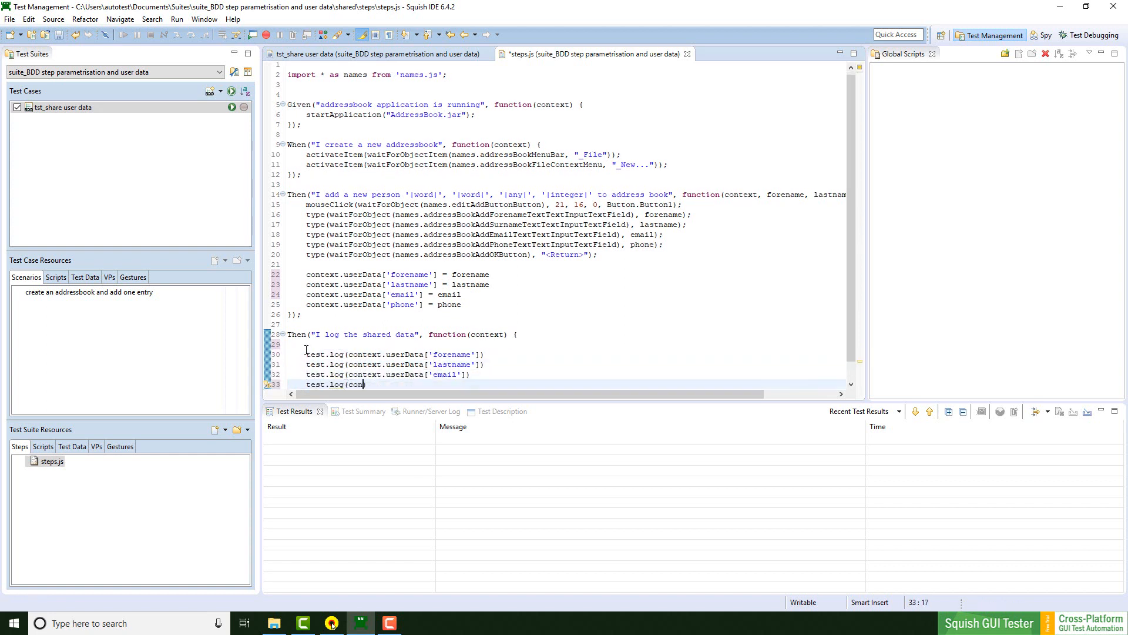
text(text.userData['phone']))
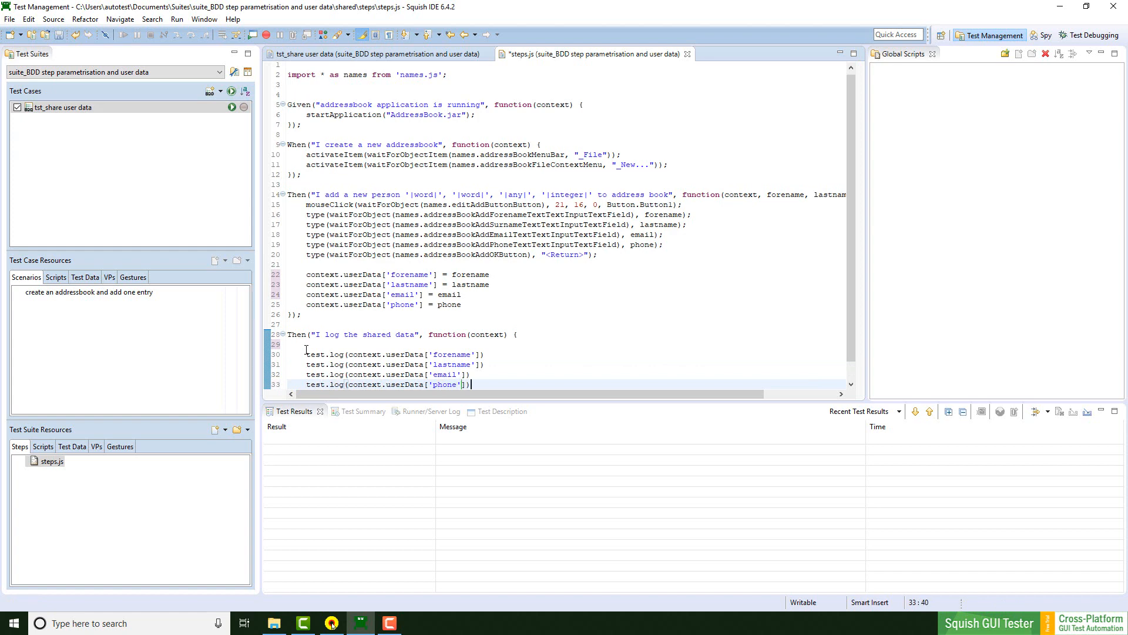
mouse_move(154, 295)
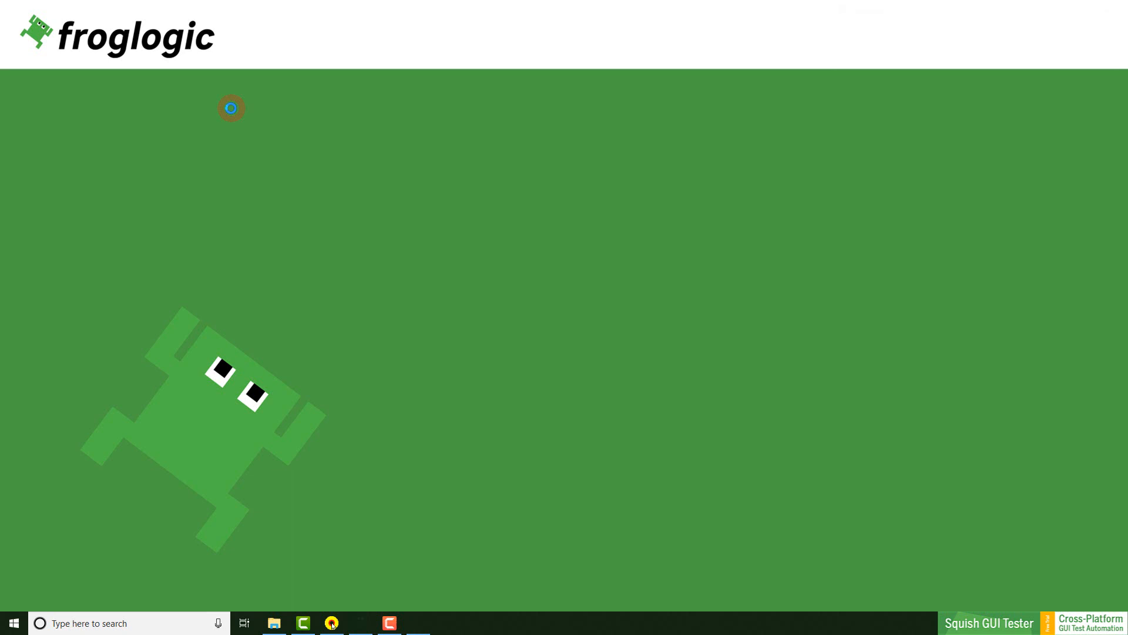
Run the test case and expand the logging step's results showing the four values
click(198, 142)
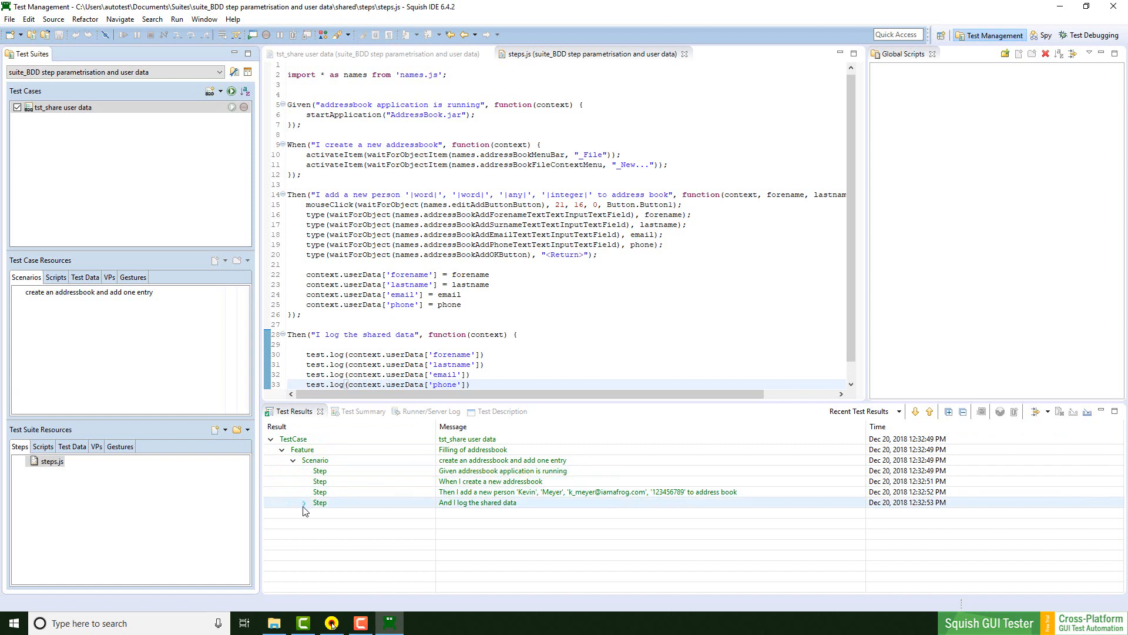
click(304, 502)
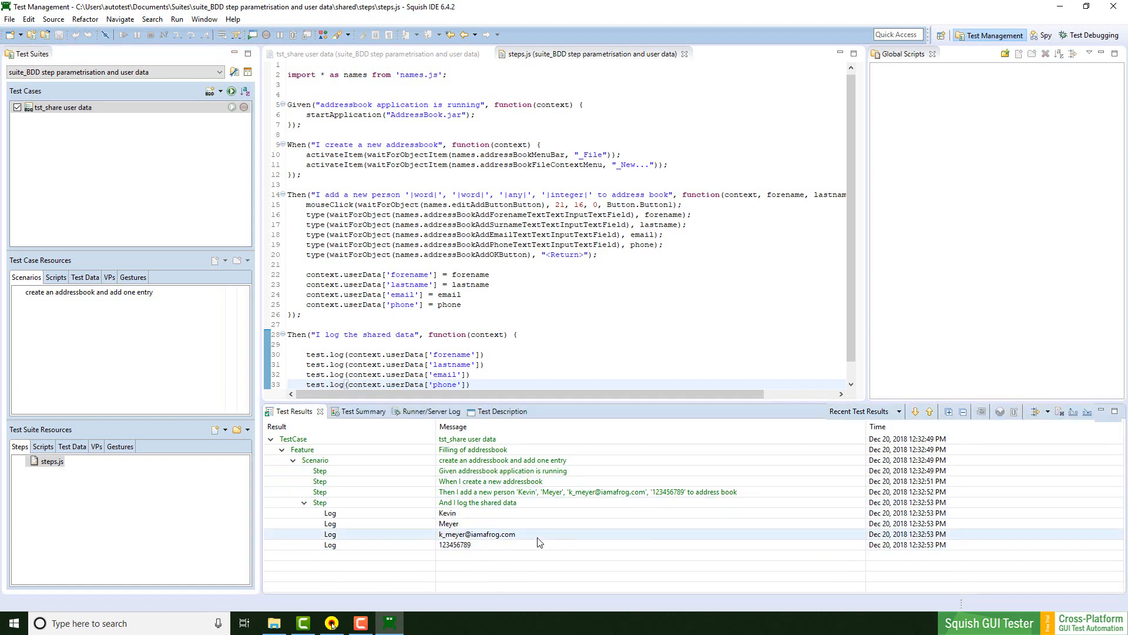
mouse_move(539, 535)
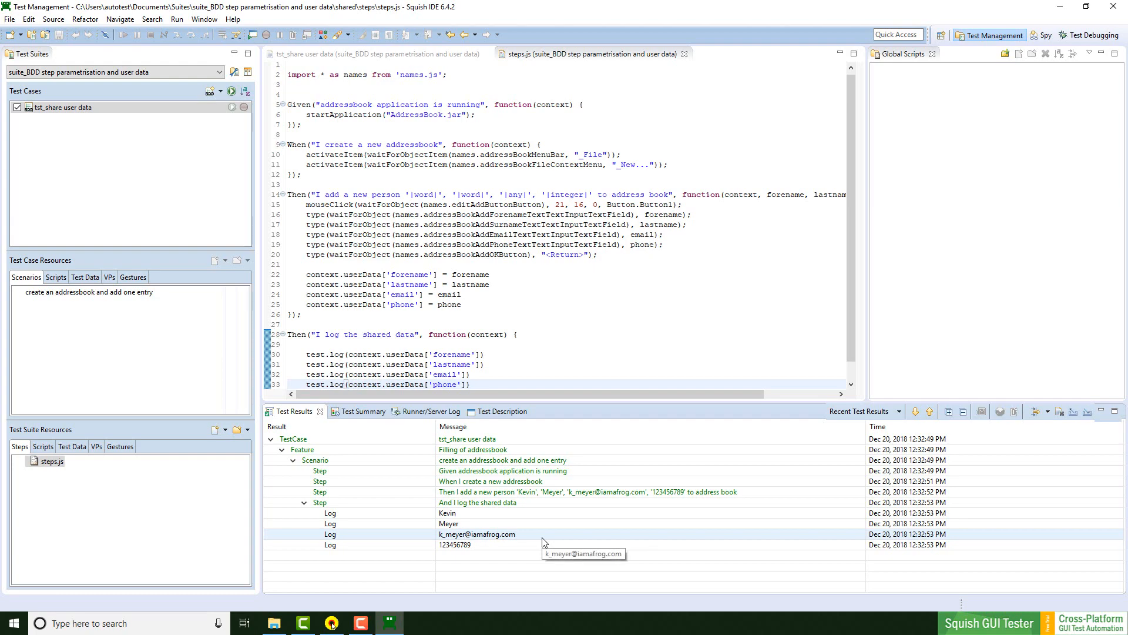